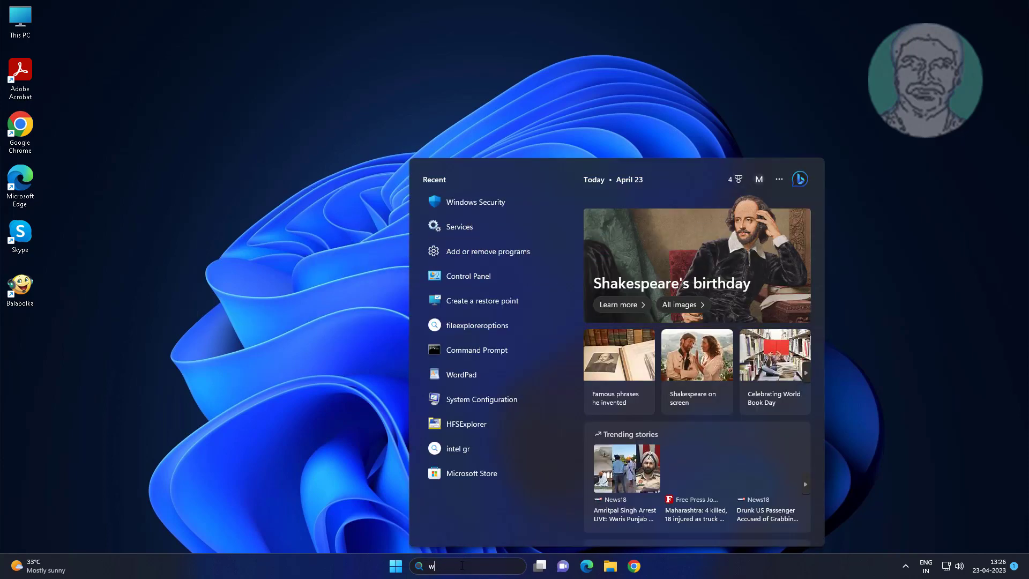
Search for 'Windows Security' from the taskbar and launch the app.
text(indows secu)
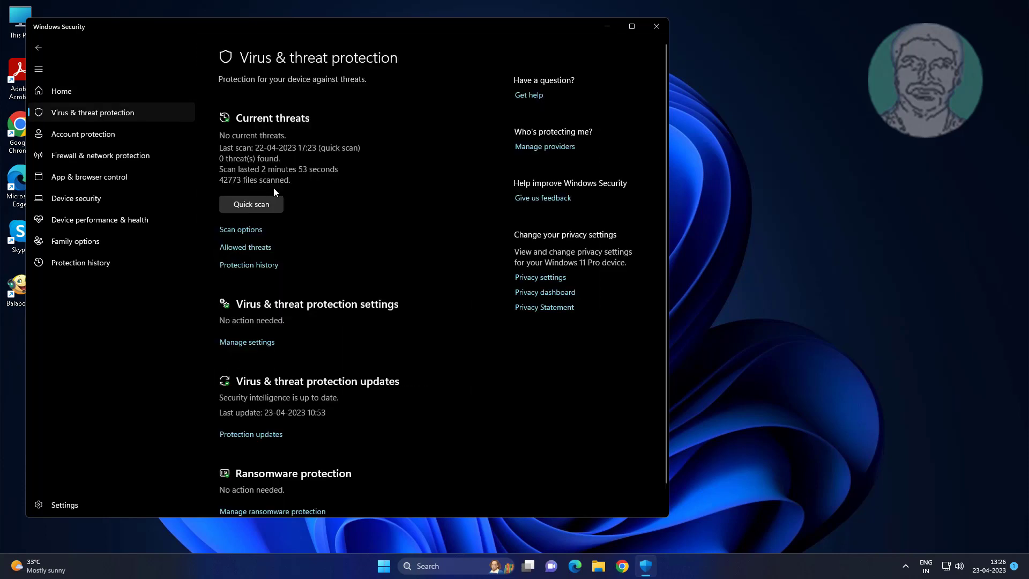
mouse_move(273, 346)
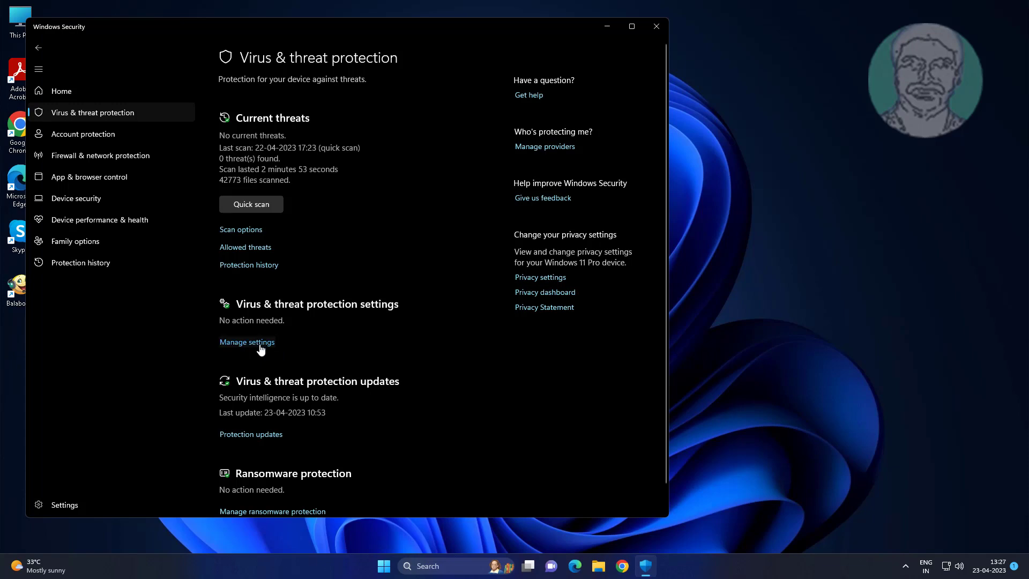
Open Manage settings under Virus & threat protection, then Add or remove exclusions.
click(246, 342)
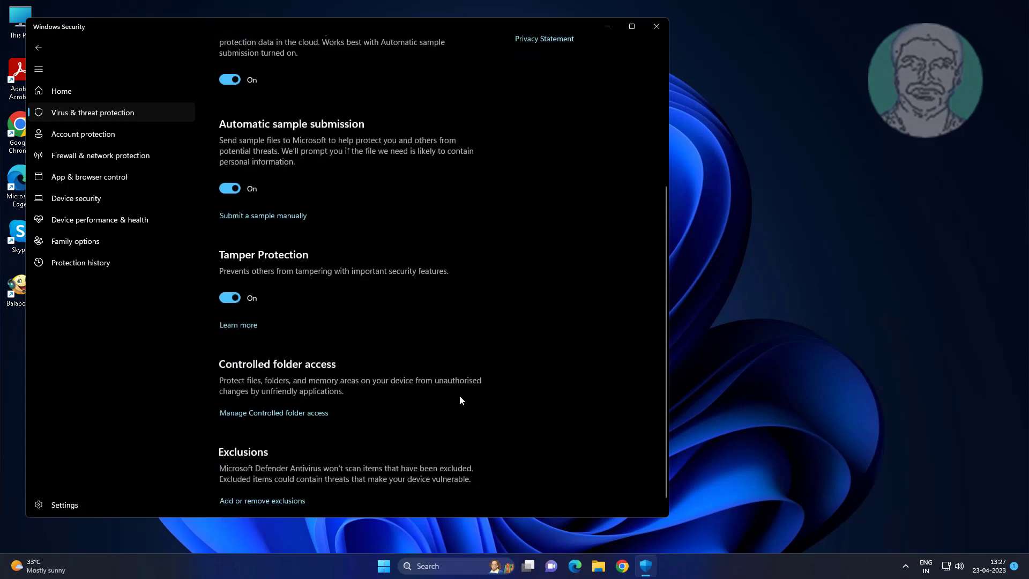
scroll(down, 3)
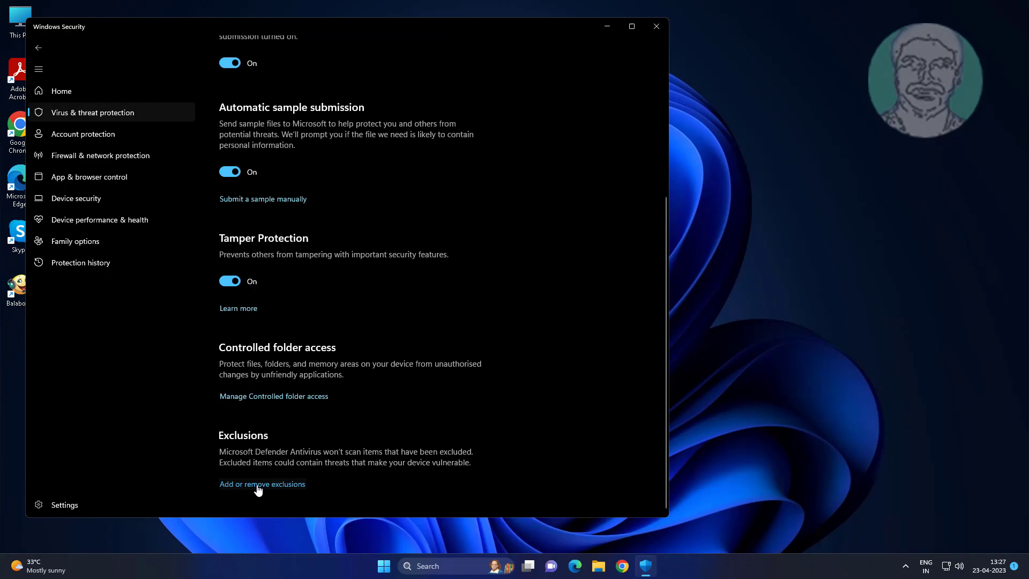
click(262, 483)
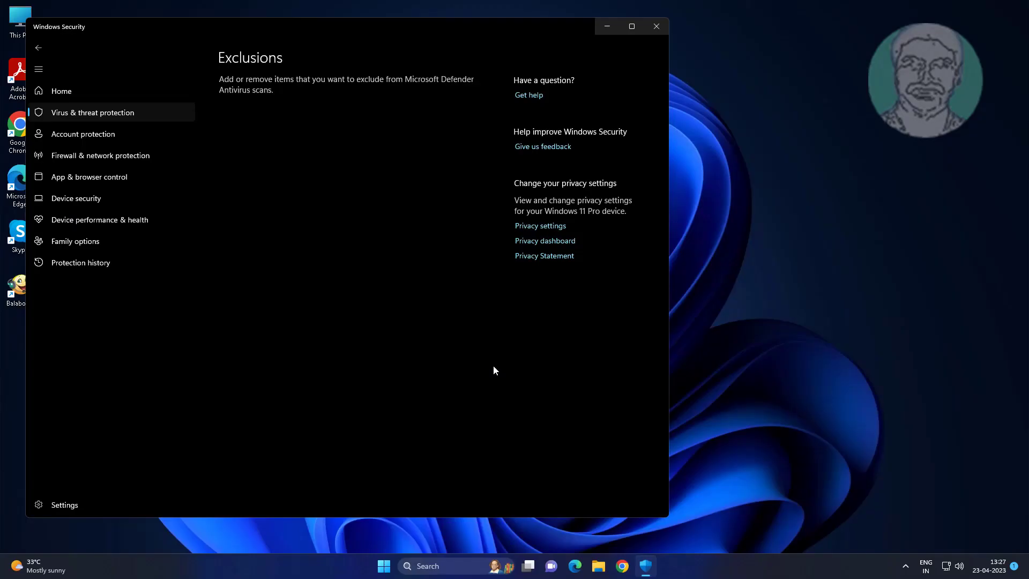
Add the Desktop VirtualBox installer .exe as a file exclusion and close Windows Security.
click(276, 144)
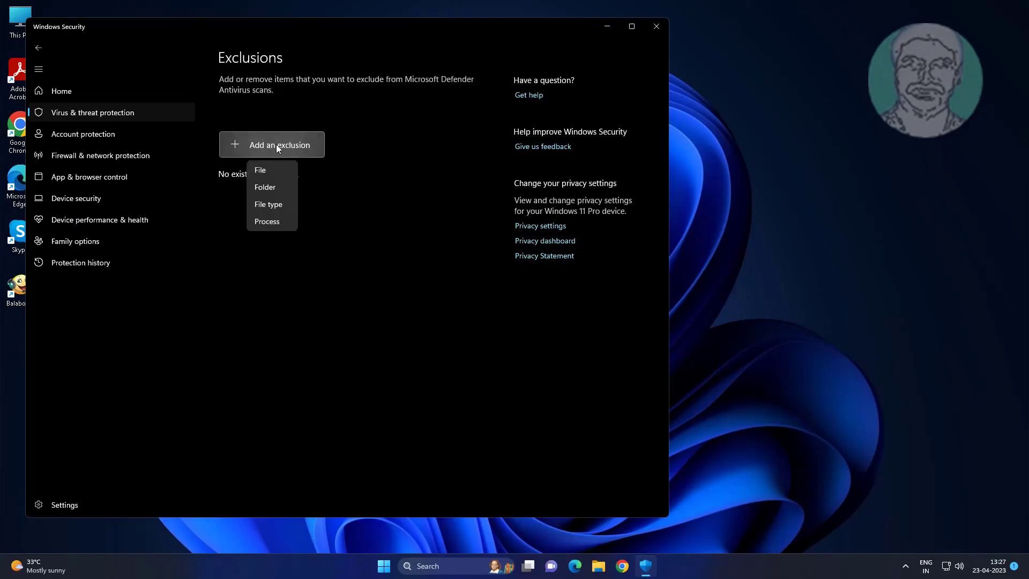
mouse_move(268, 171)
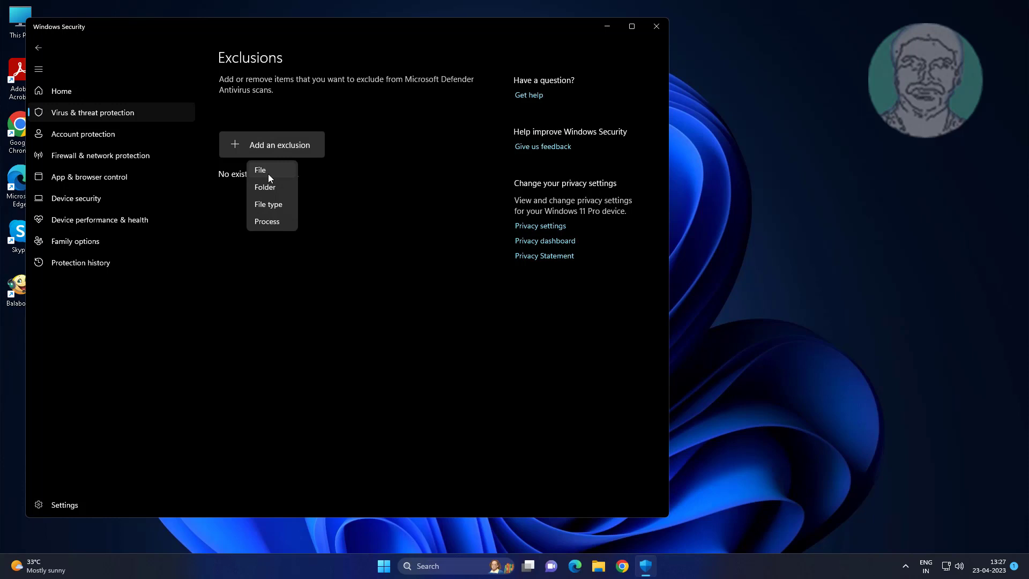
click(260, 170)
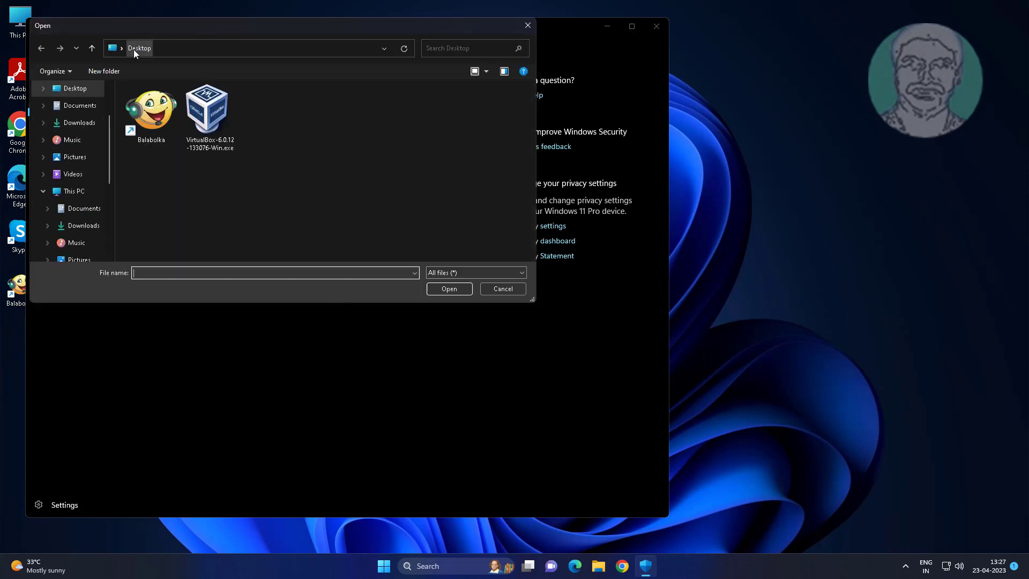
click(210, 108)
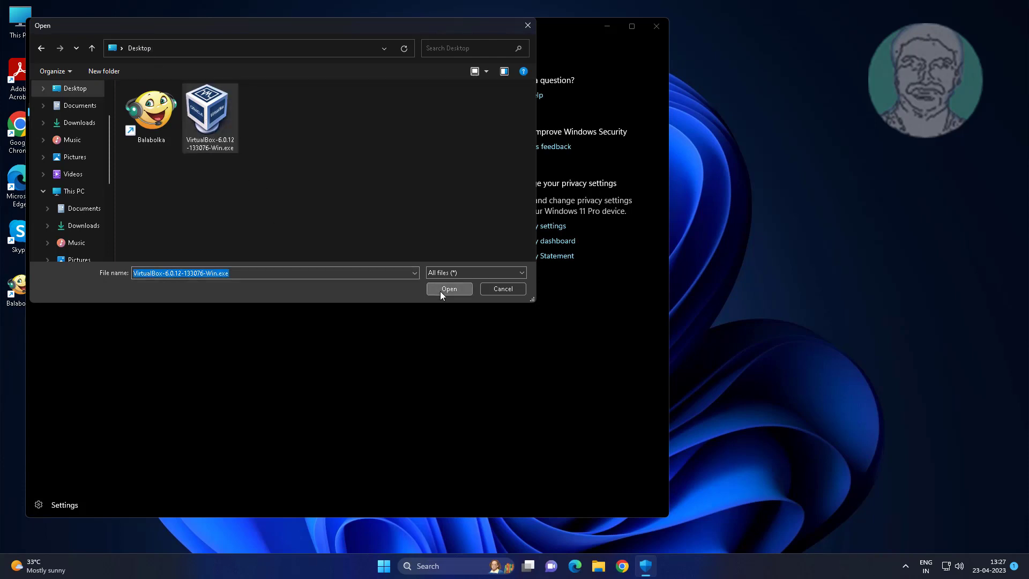
click(449, 289)
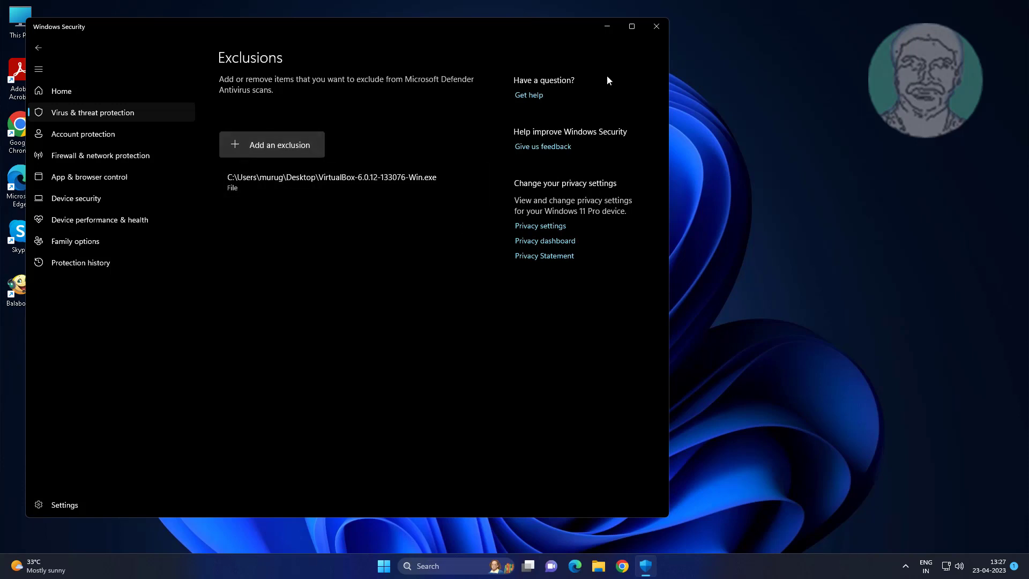
click(655, 26)
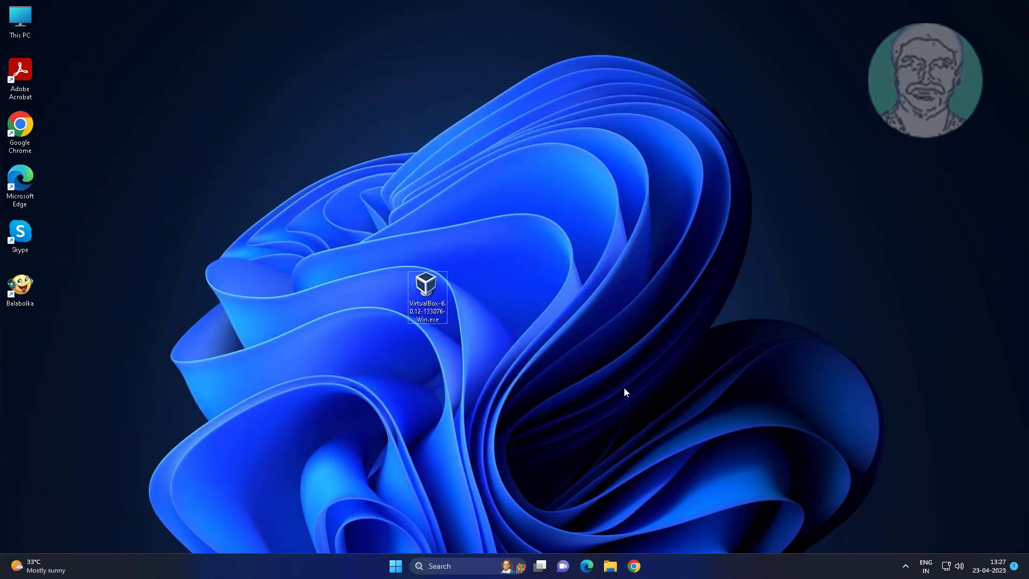
mouse_move(540, 438)
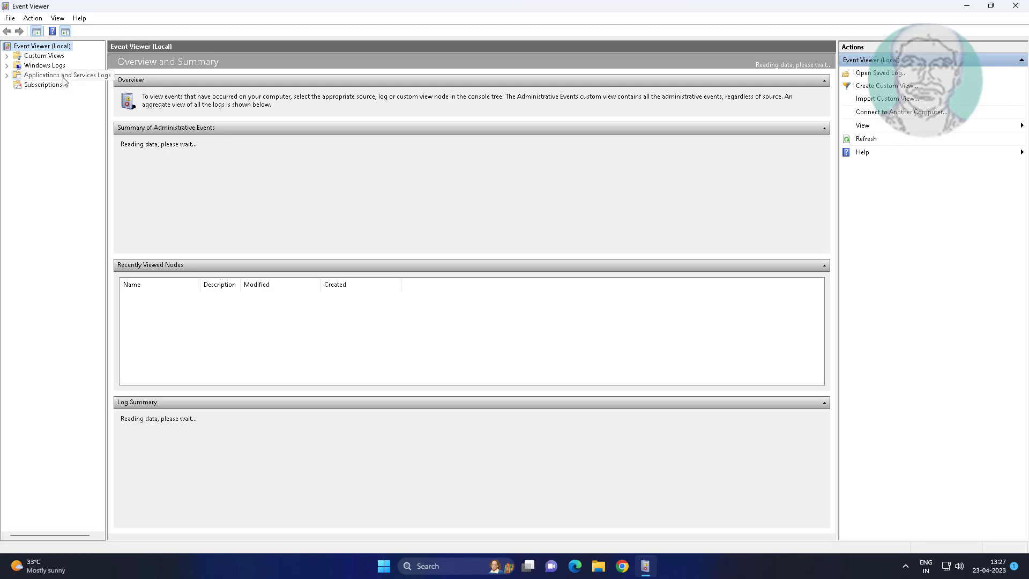
Expand Applications and Services Logs > Microsoft > Windows and scroll toward Windows Defender.
click(68, 76)
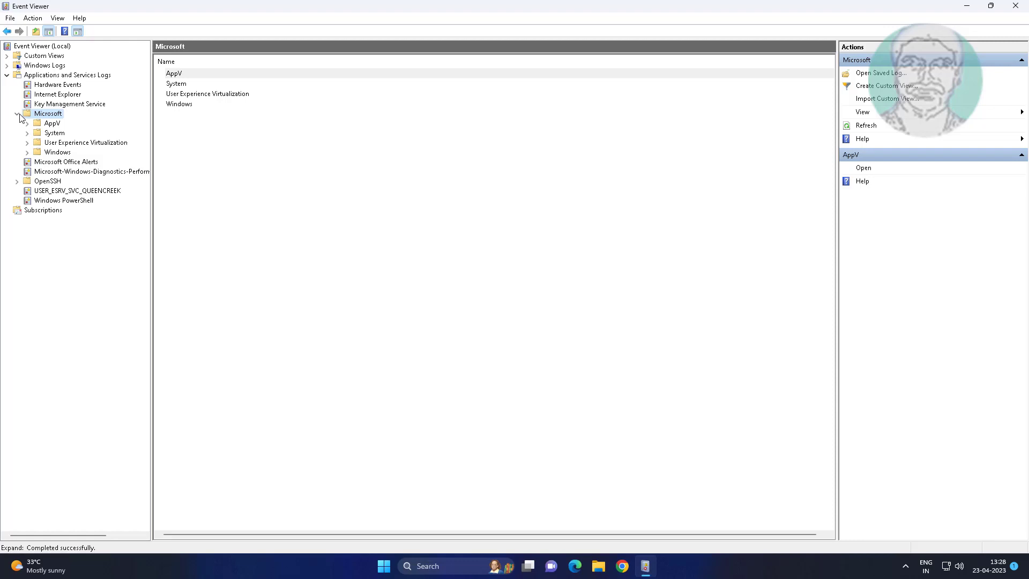
click(58, 152)
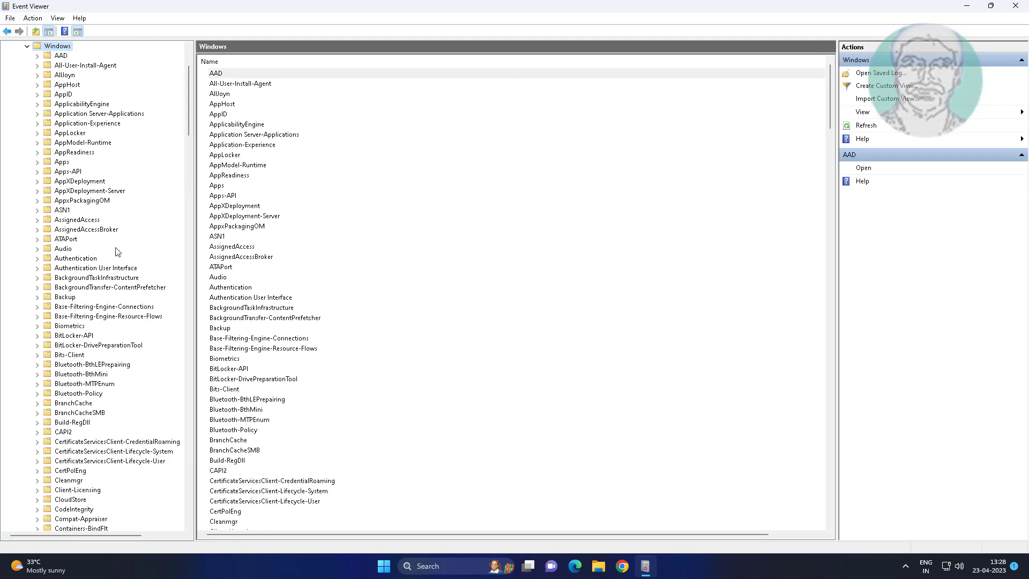
scroll(down, 3)
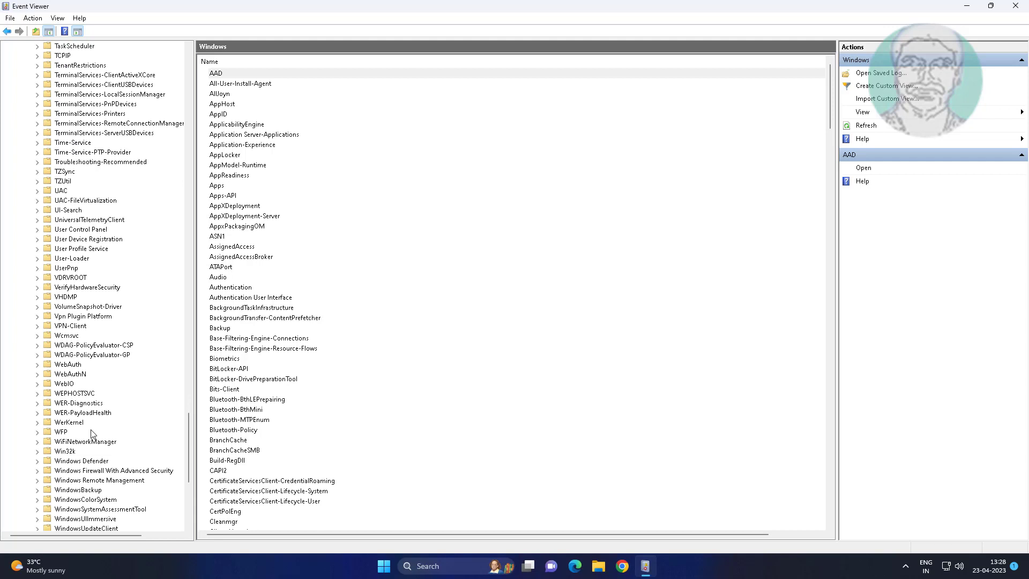
scroll(down, 3)
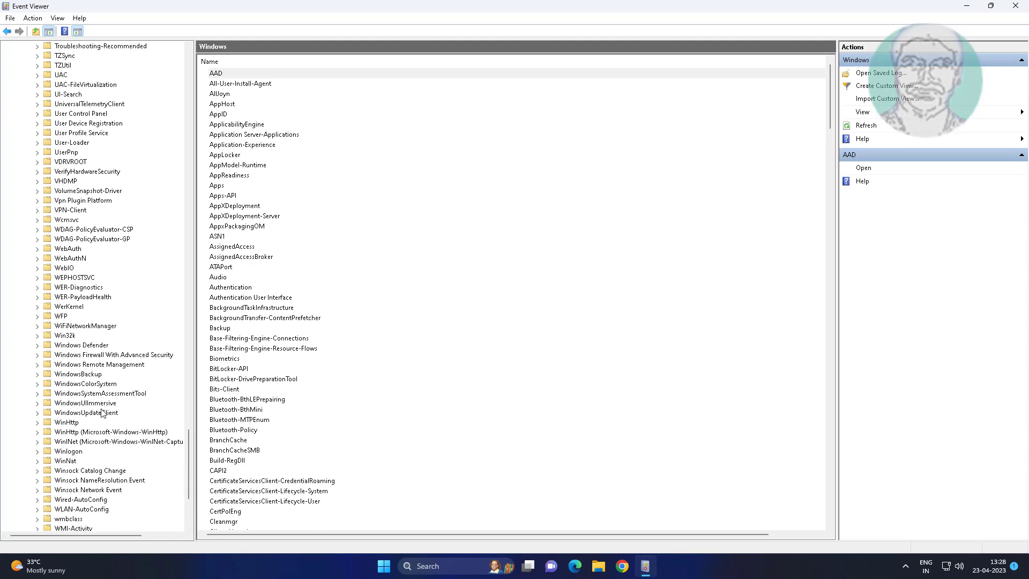
Open Windows Defender's Operational log, select the latest event, and minimize Event Viewer.
click(82, 345)
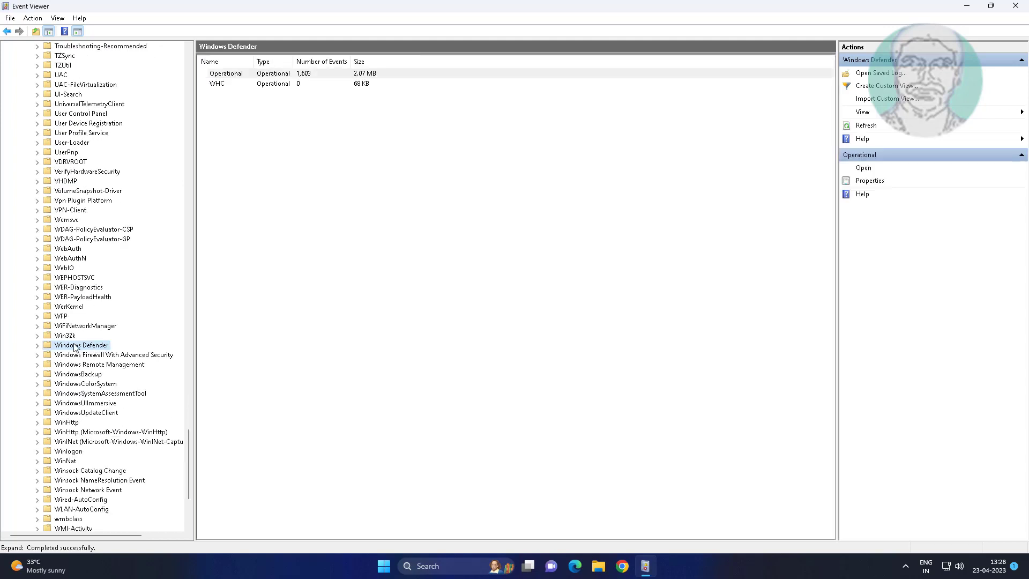
click(37, 345)
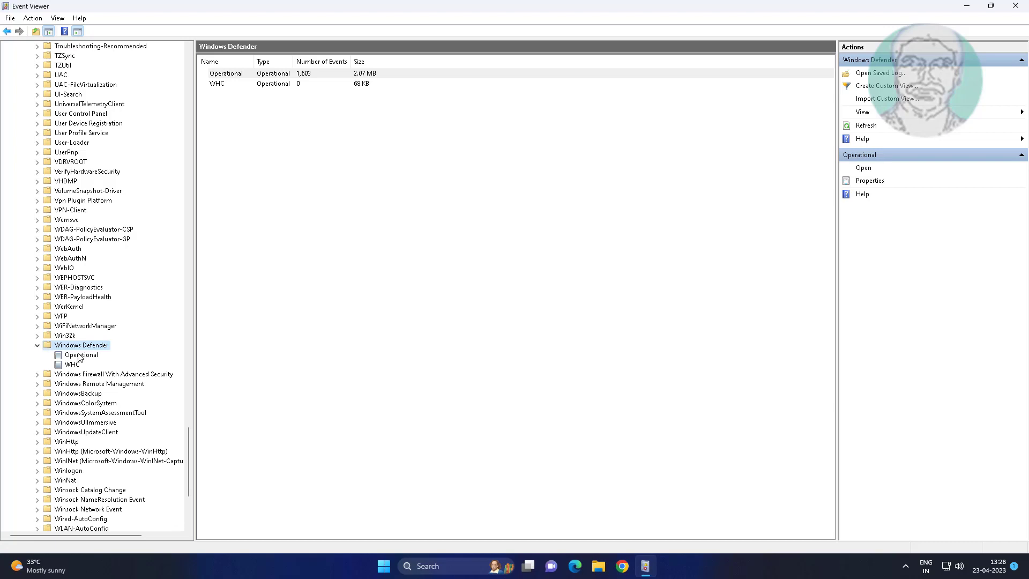
click(81, 354)
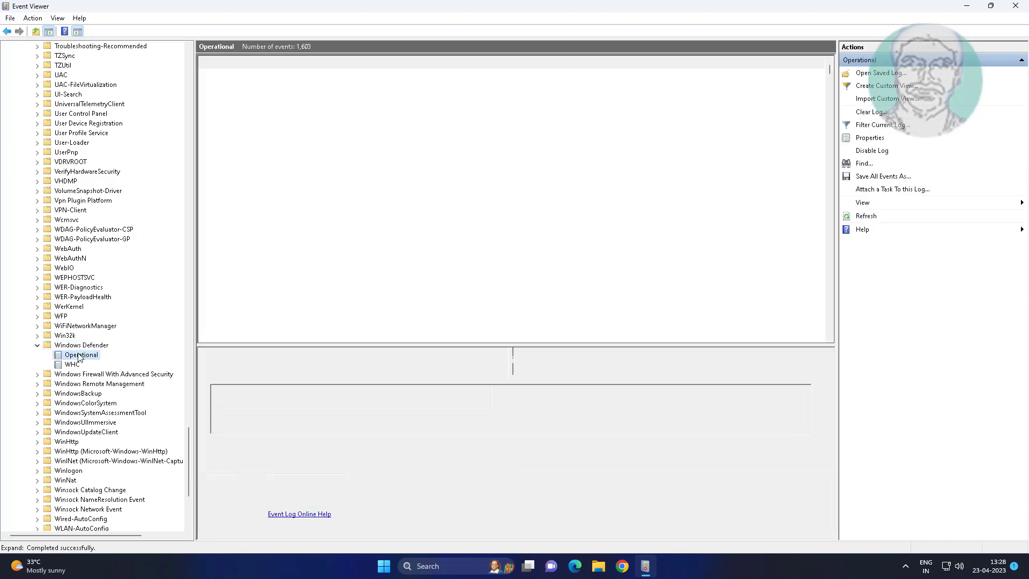
click(82, 355)
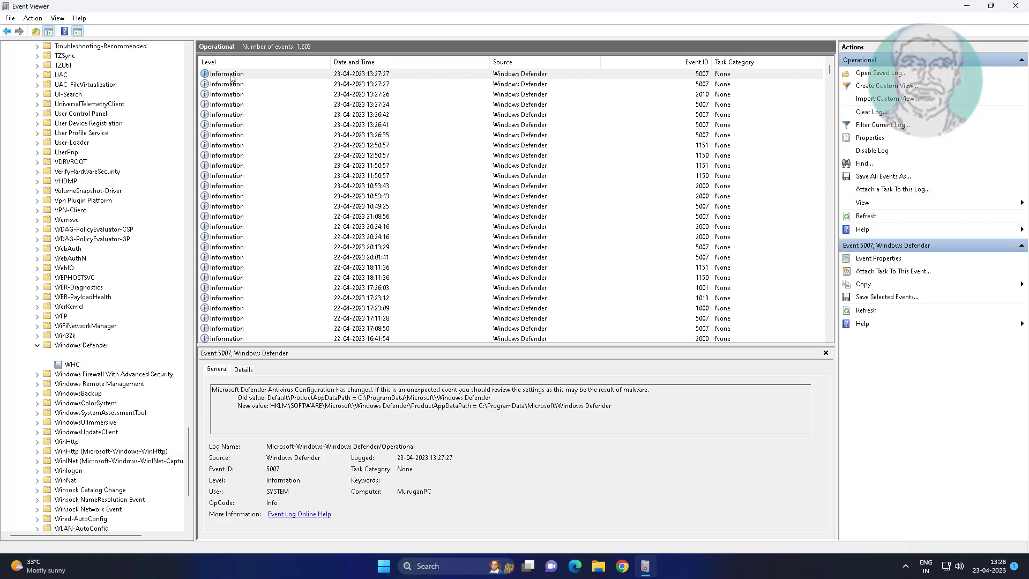
click(878, 258)
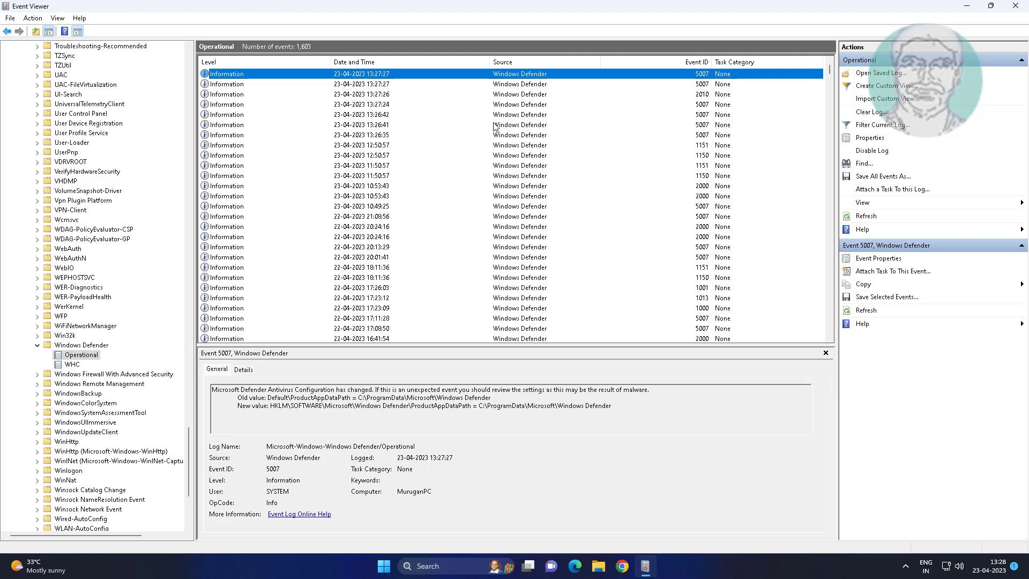
mouse_move(361, 82)
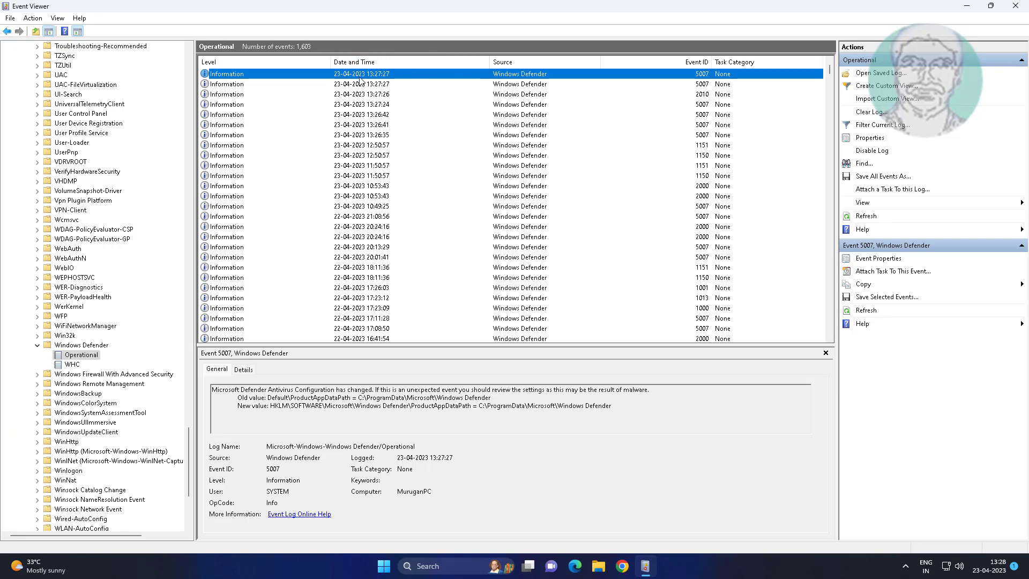
mouse_move(228, 97)
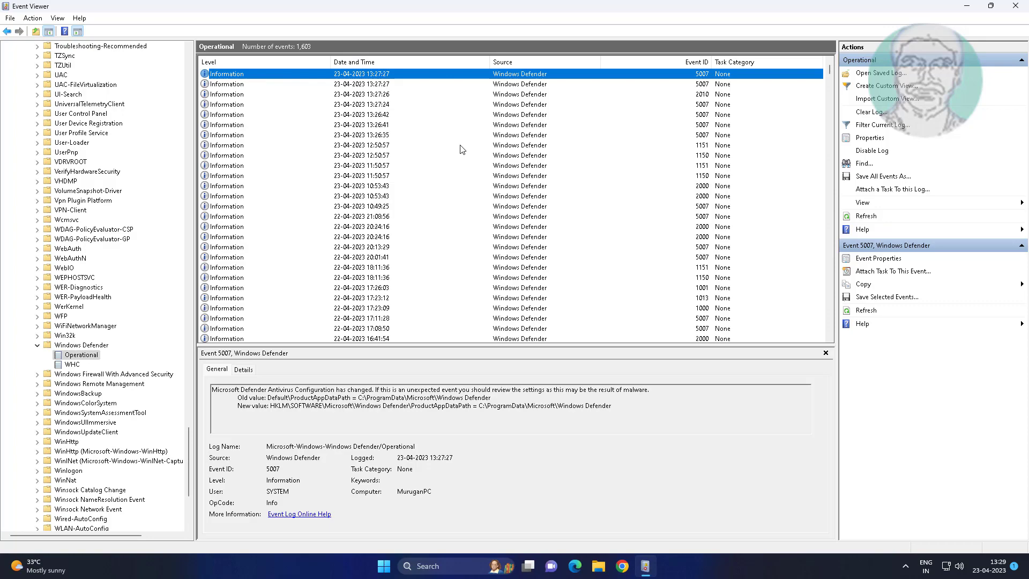
click(1018, 6)
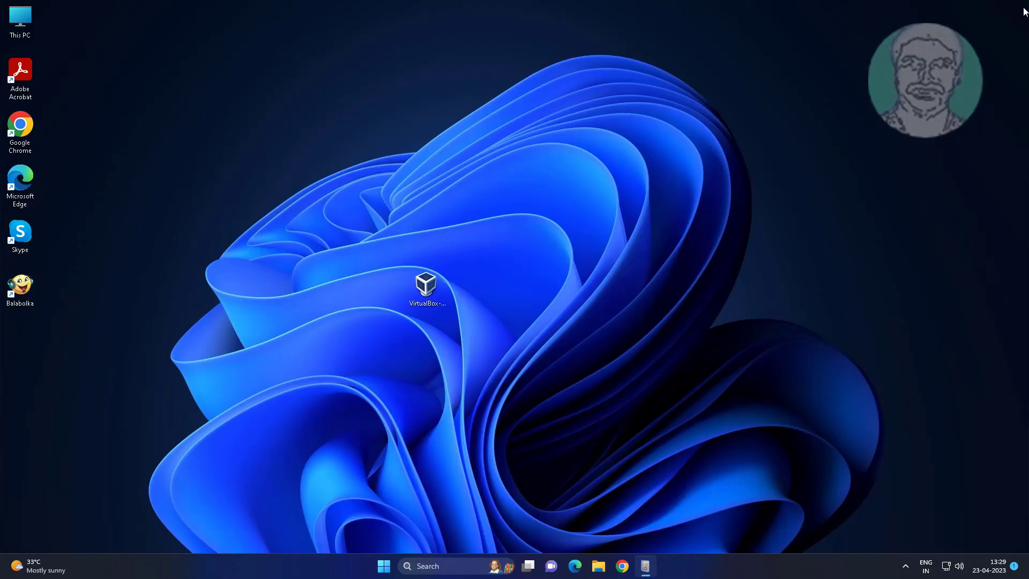